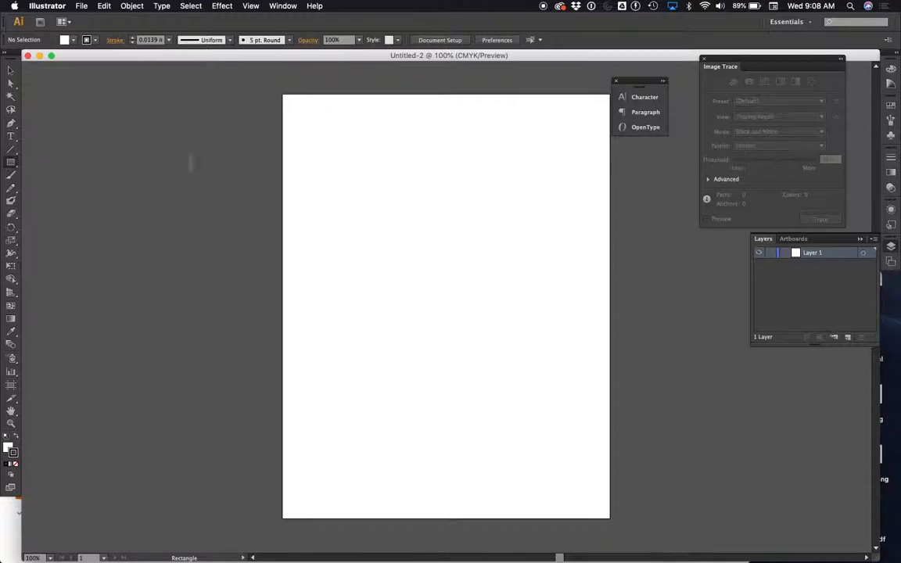
mouse_move(392, 166)
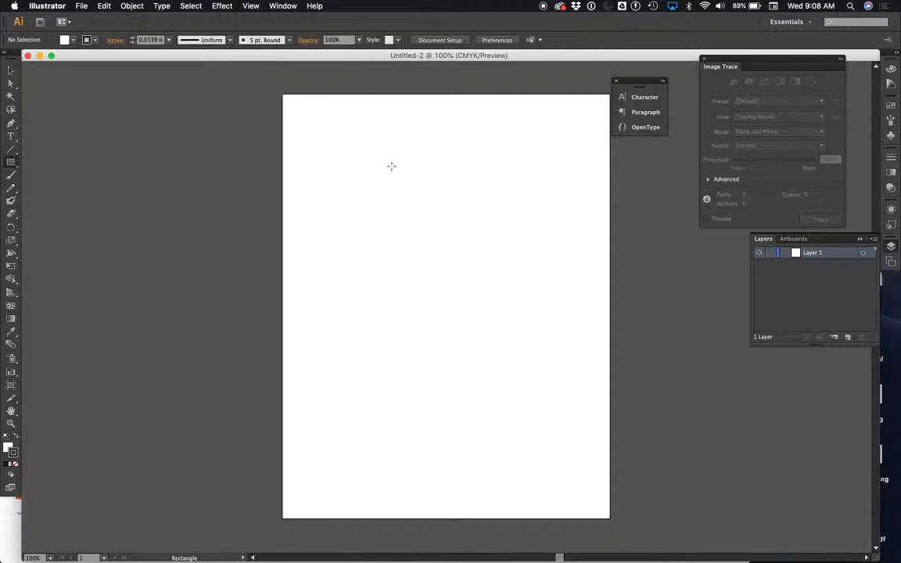
mouse_move(354, 164)
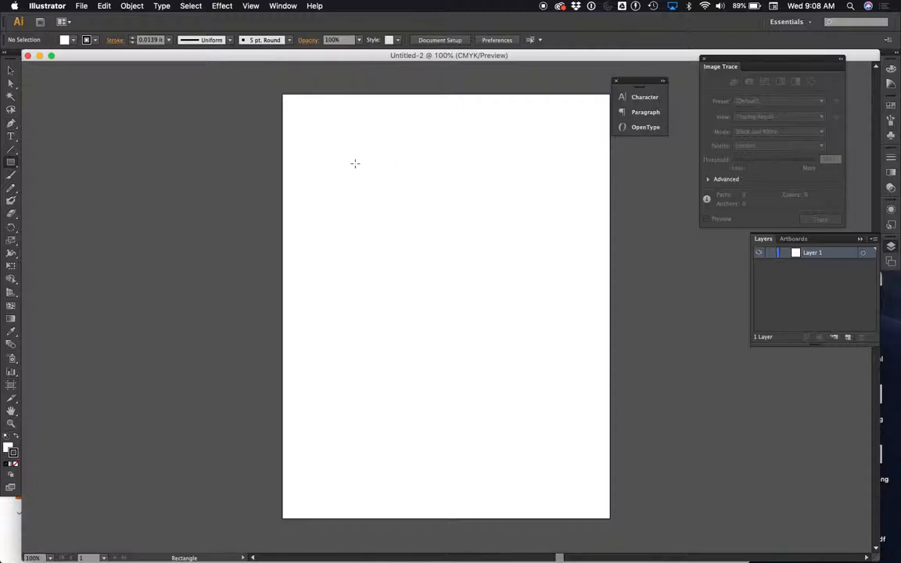
mouse_move(341, 162)
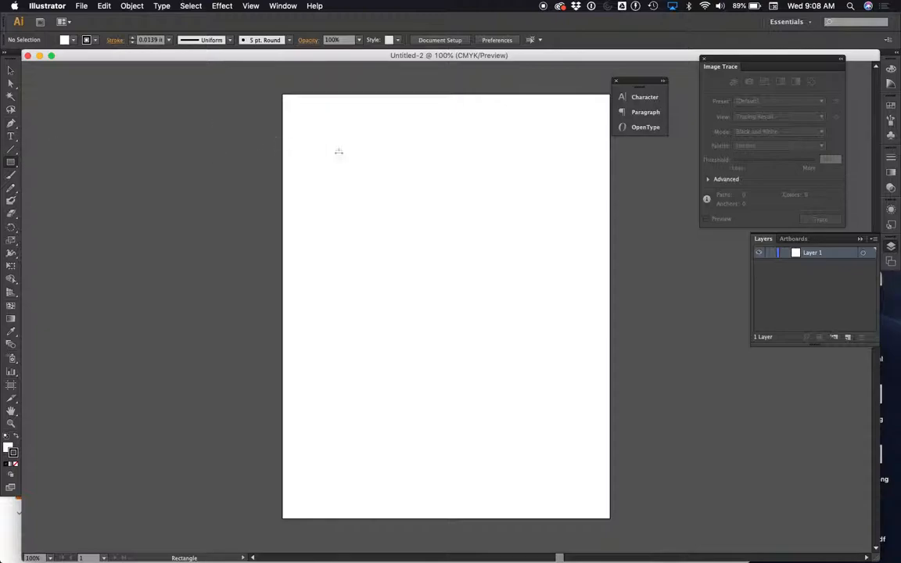
- Drag out an outlined rectangle in the upper part of the artboard
drag(357, 161, 529, 263)
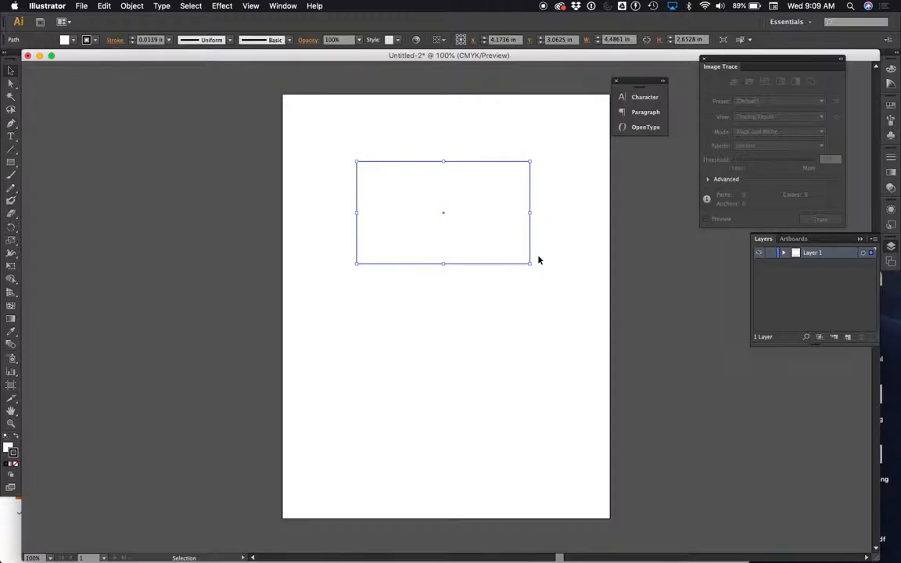
mouse_move(62, 92)
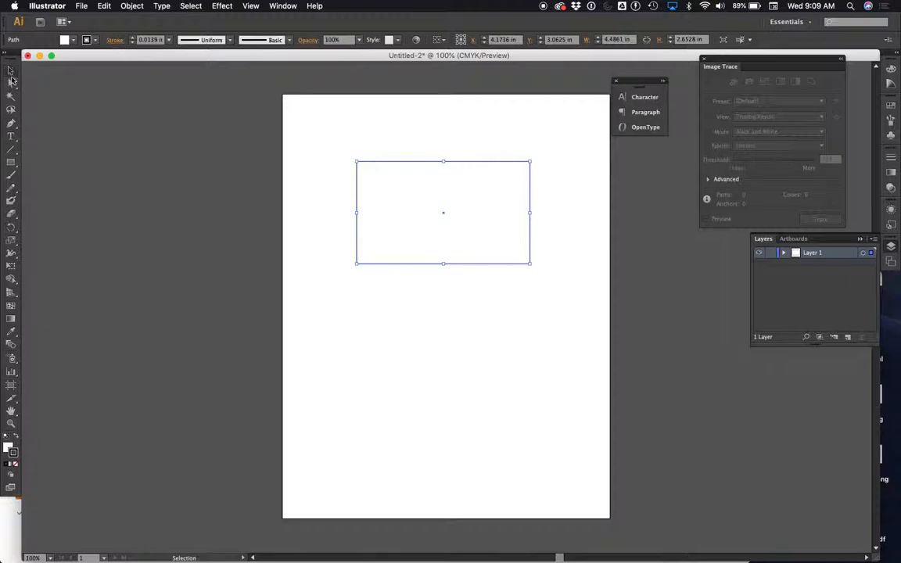
mouse_move(10, 73)
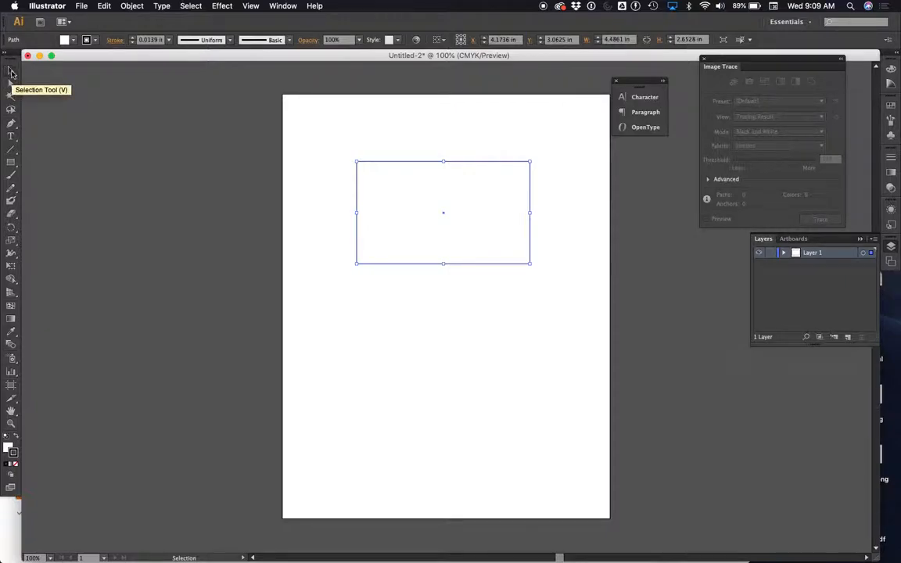
mouse_move(443, 179)
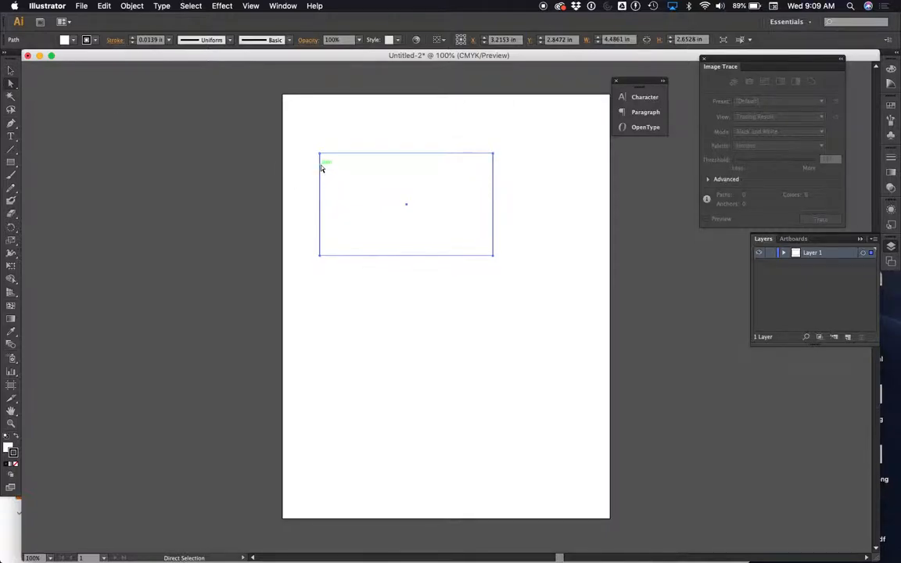
click(319, 155)
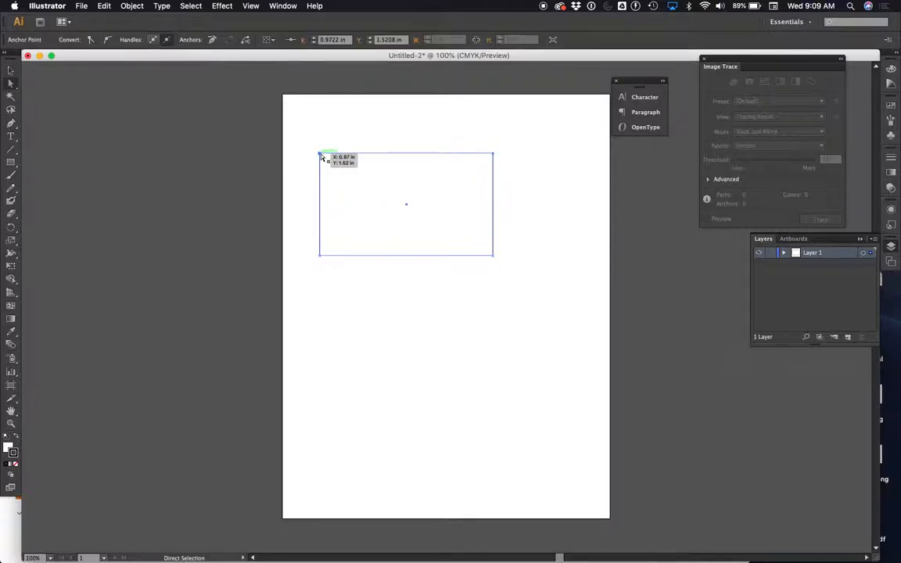
drag(320, 153, 354, 191)
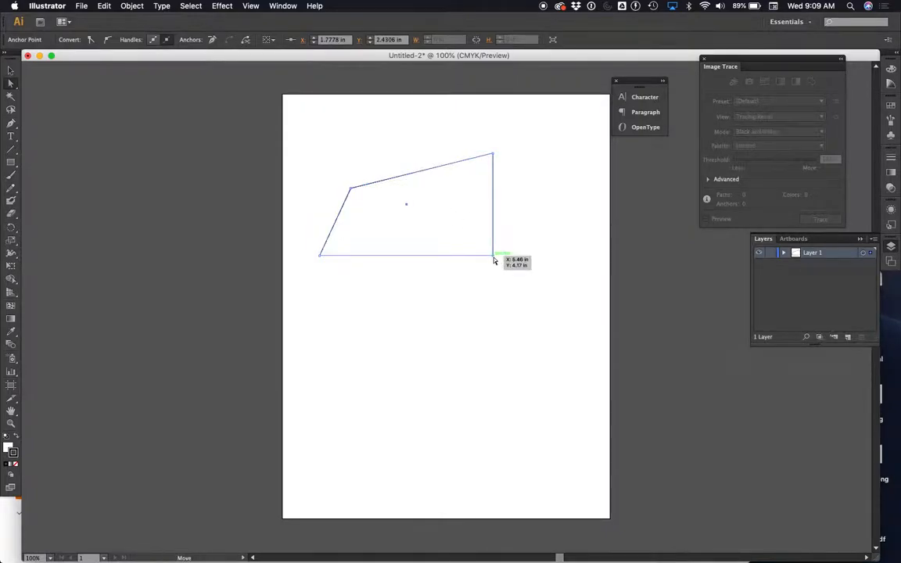
drag(495, 257, 525, 288)
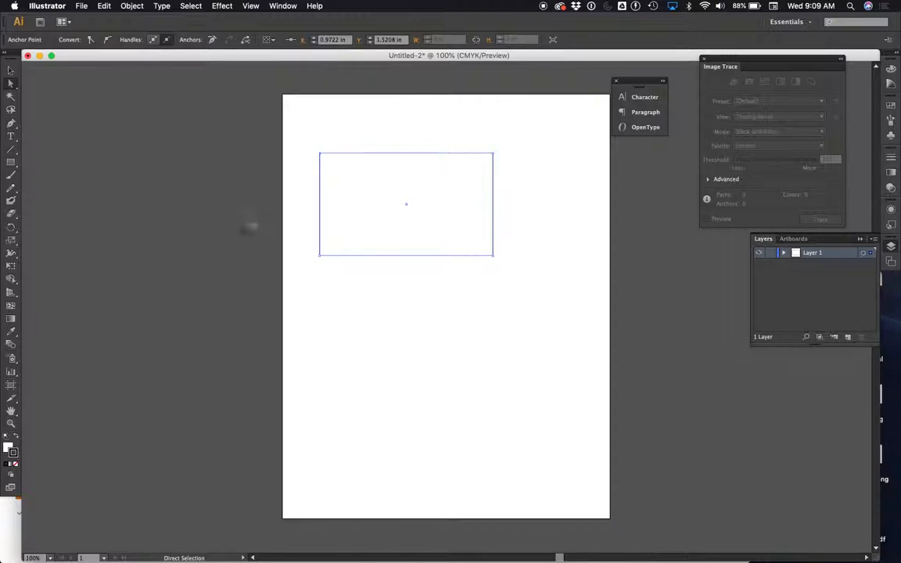
mouse_move(116, 100)
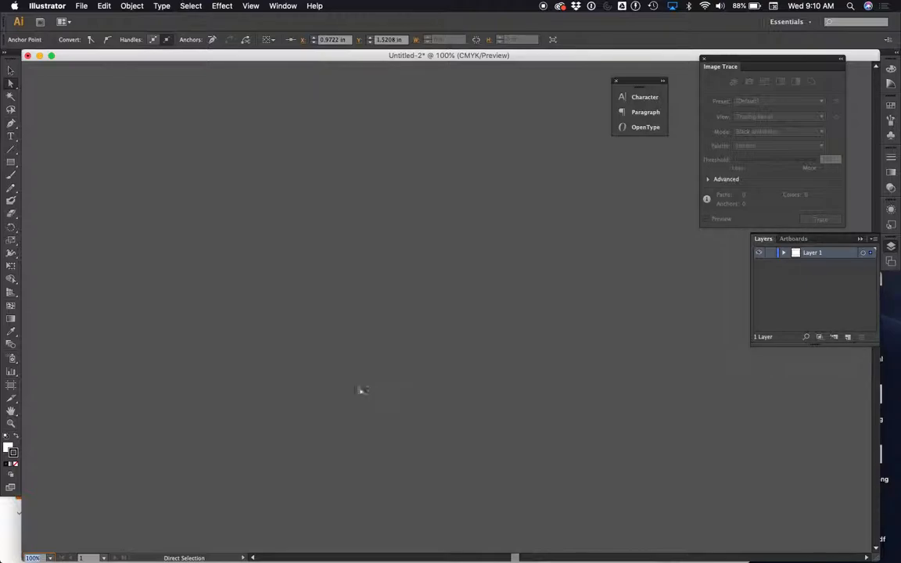
- Try Fit On Screen and 6400% from the status-bar zoom list, then settle on 200%
click(50, 554)
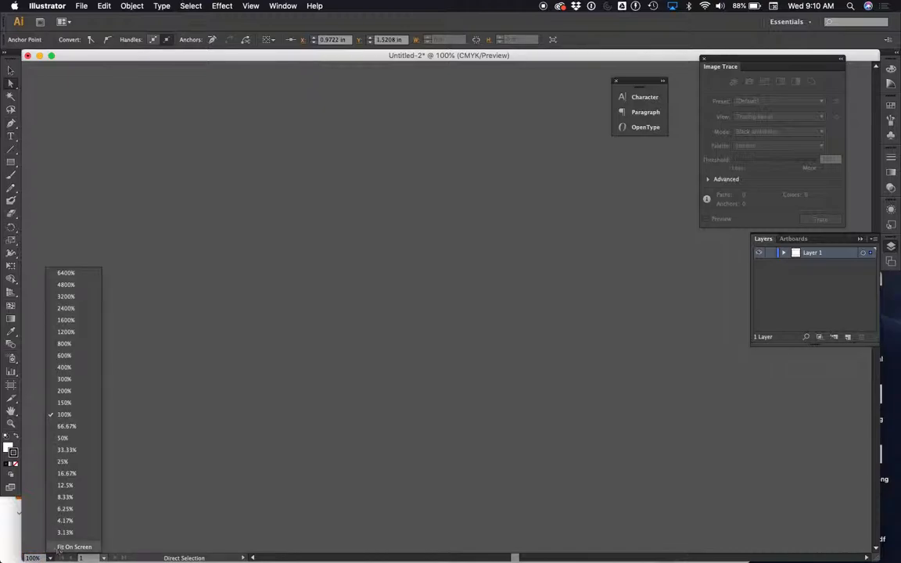
click(70, 548)
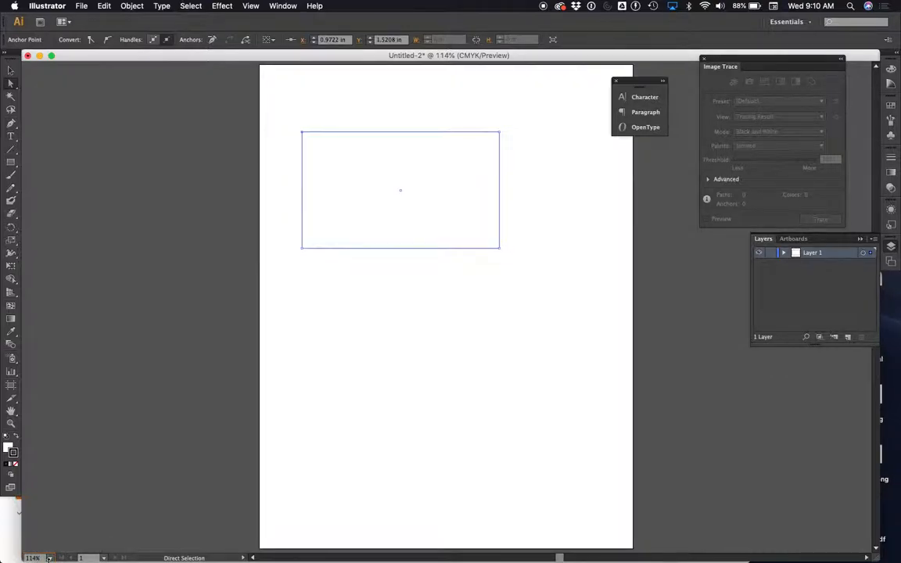
click(51, 554)
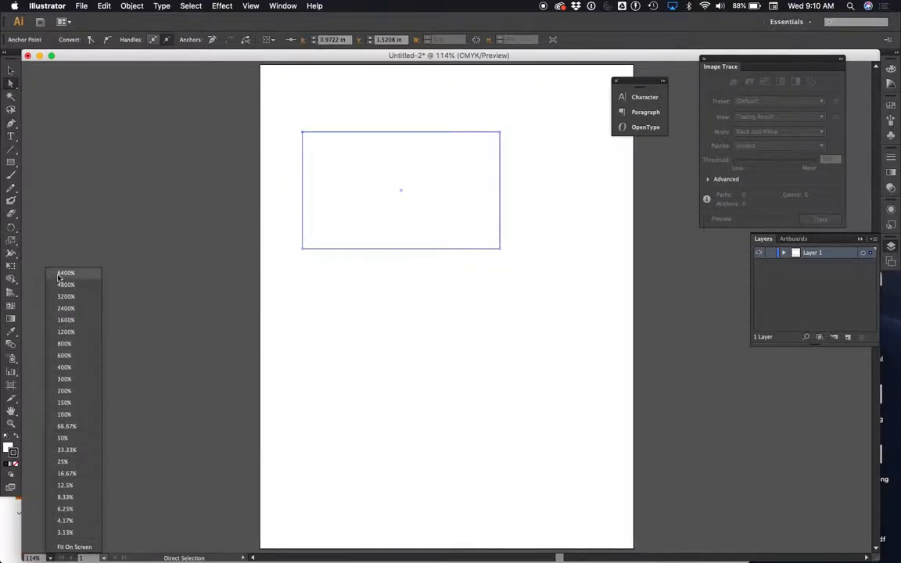
click(66, 272)
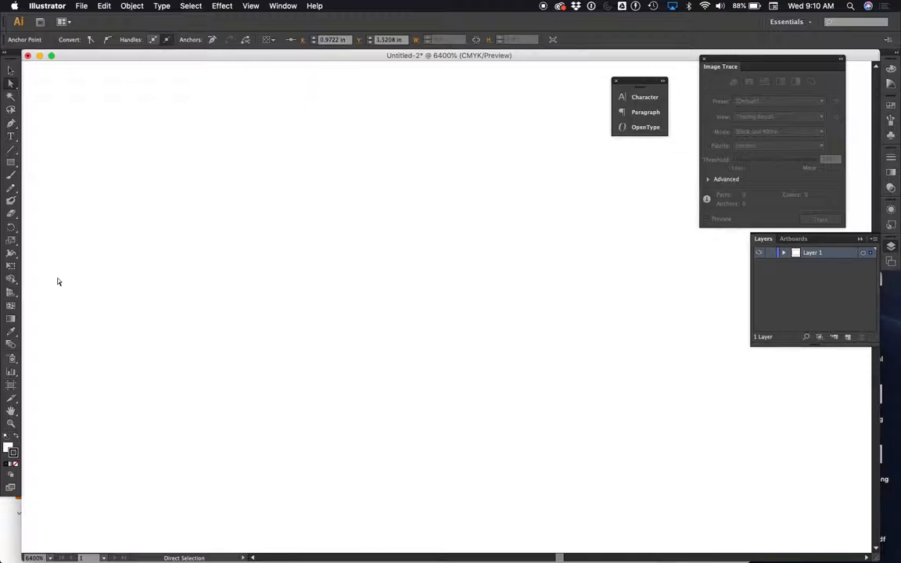
click(50, 559)
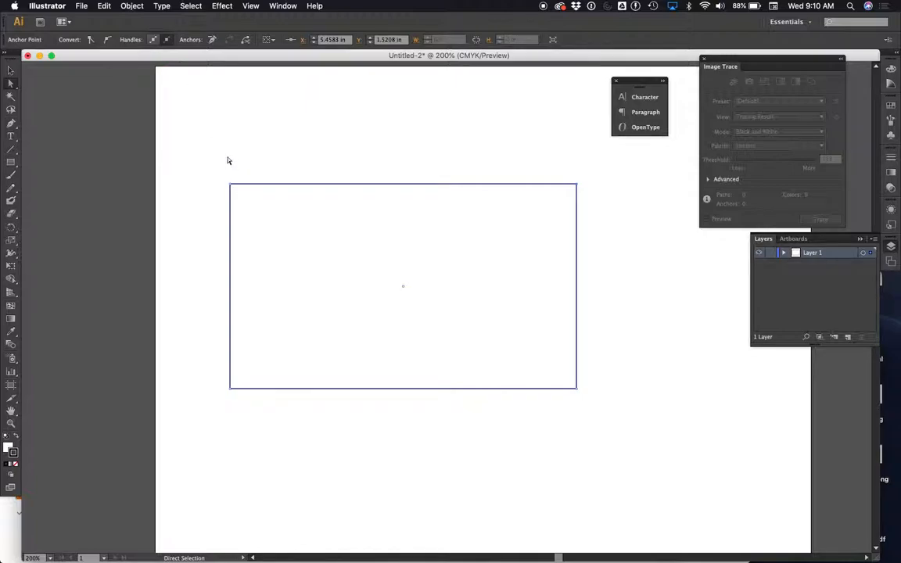
- Add a midpoint anchor to each side of the rectangle via Object > Path > Add Anchor Points
click(132, 6)
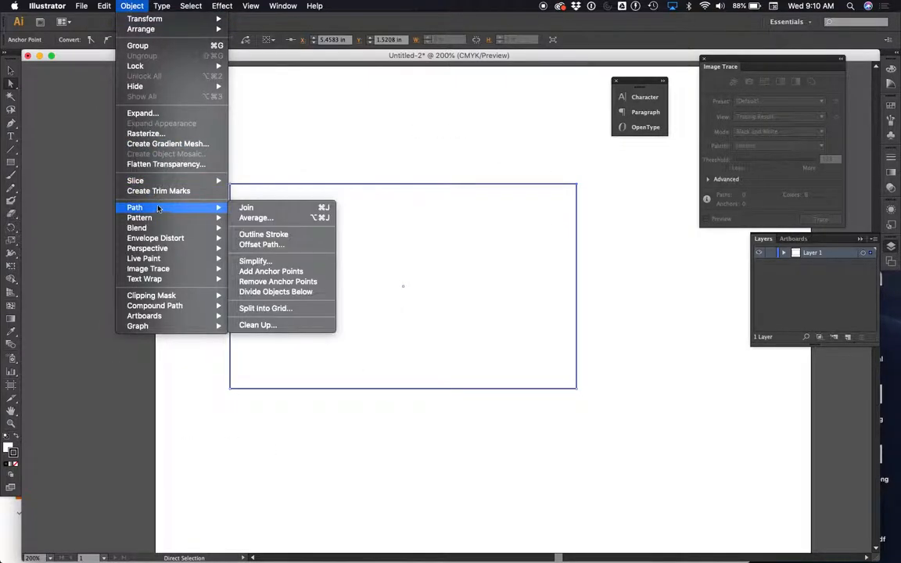
mouse_move(270, 273)
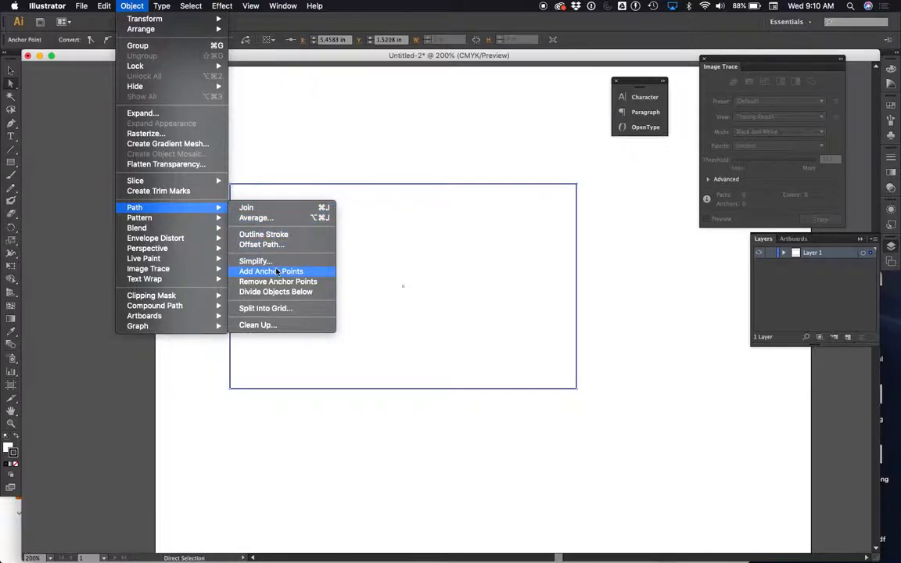
click(271, 273)
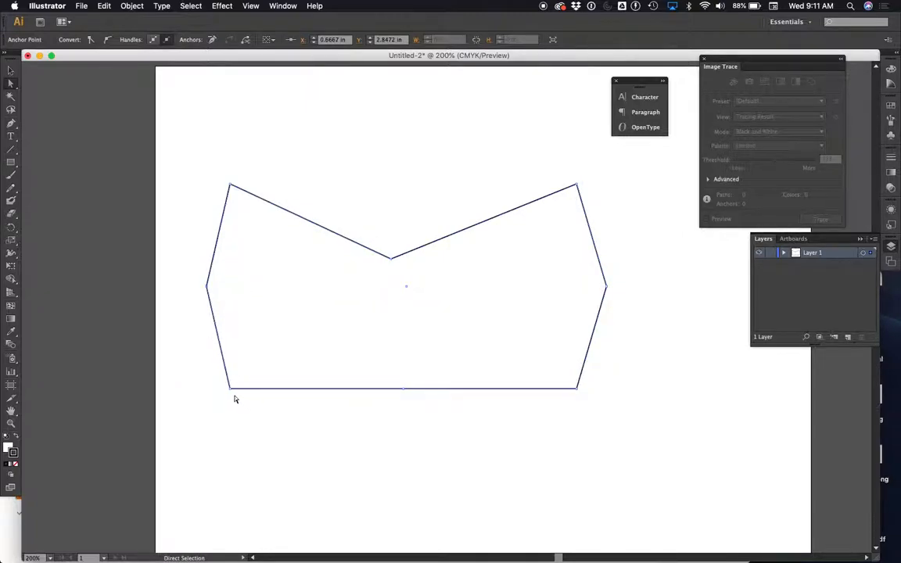
mouse_move(366, 337)
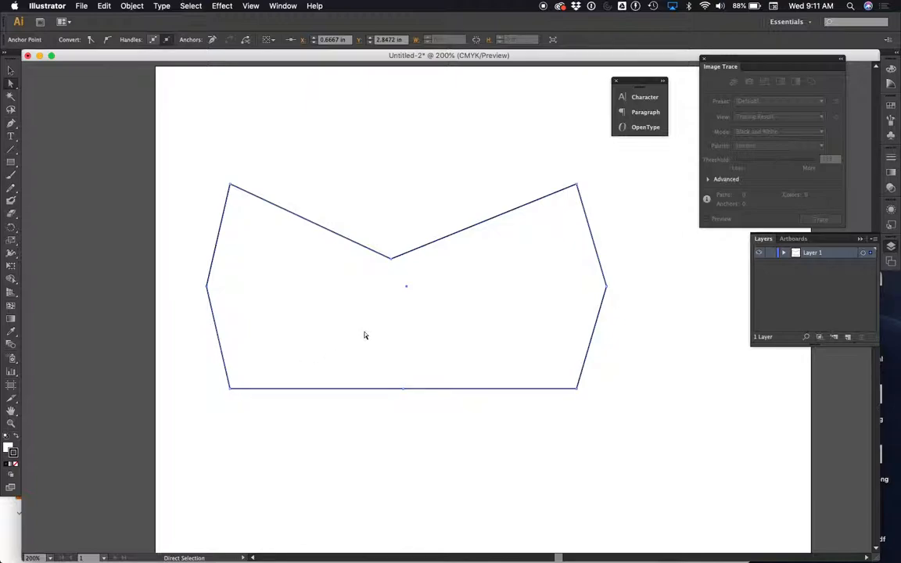
mouse_move(498, 275)
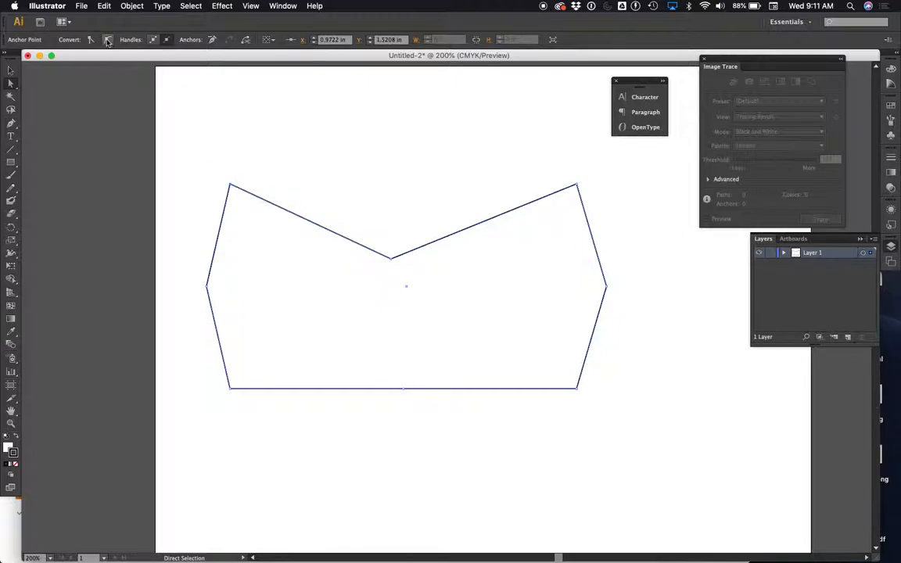
mouse_move(106, 39)
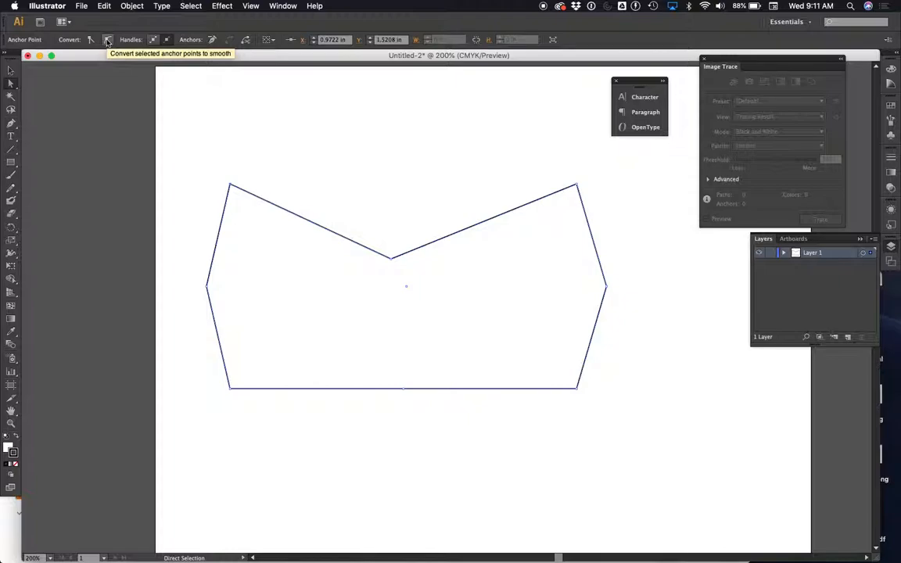
mouse_move(269, 131)
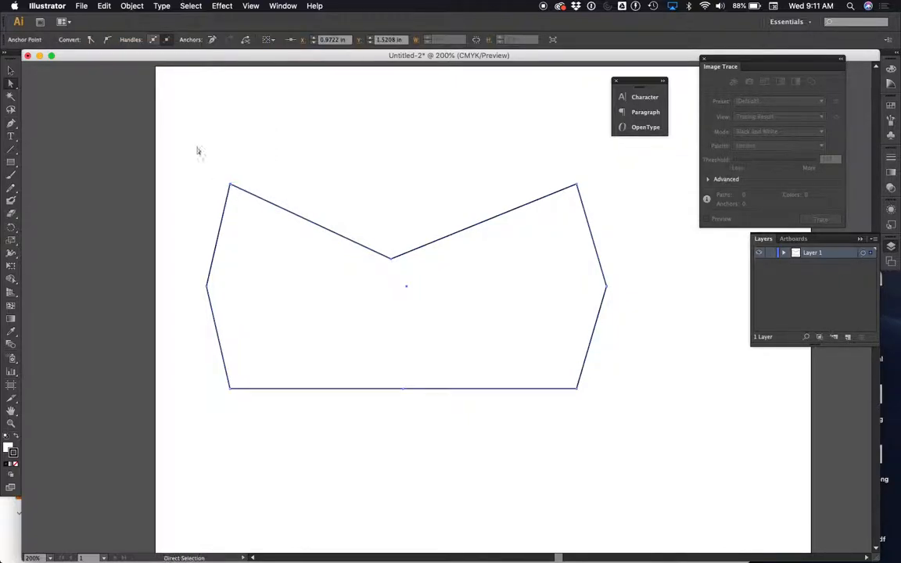
mouse_move(107, 41)
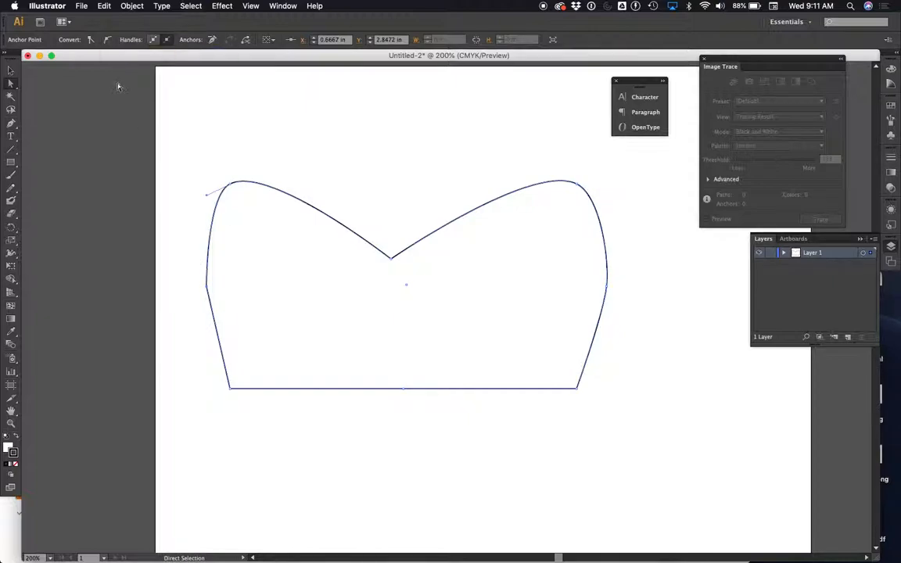
mouse_move(108, 41)
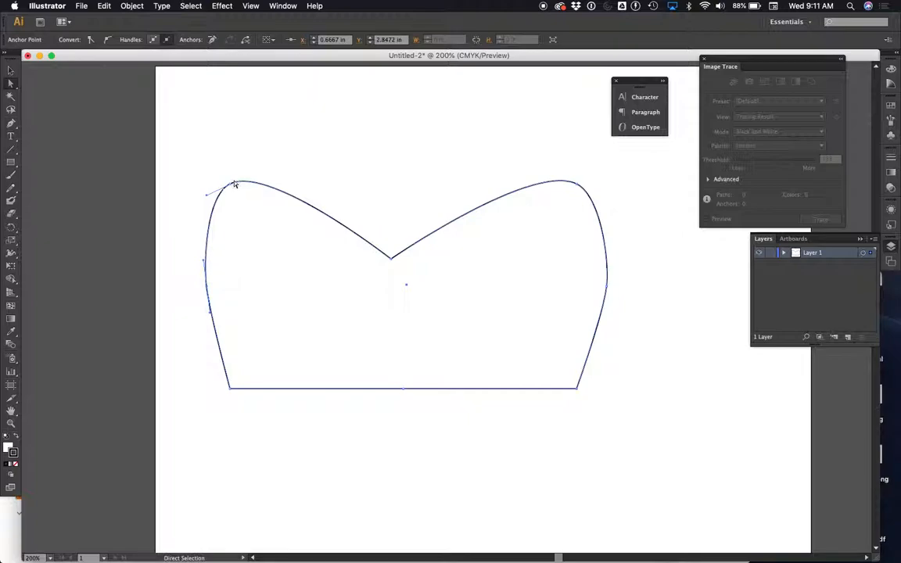
- Pull the upper-left corner's handles to round the top curves into two lobes
drag(235, 184, 260, 206)
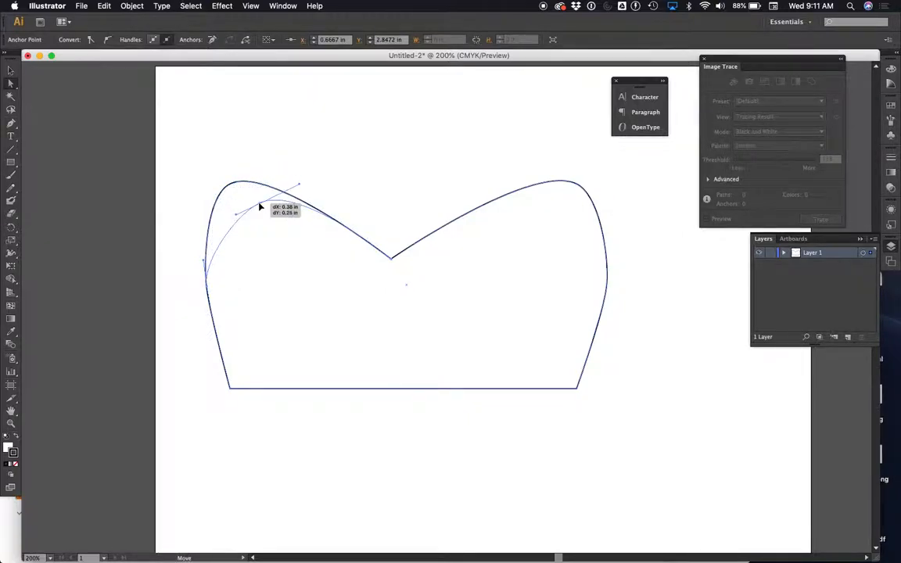
drag(263, 204, 579, 187)
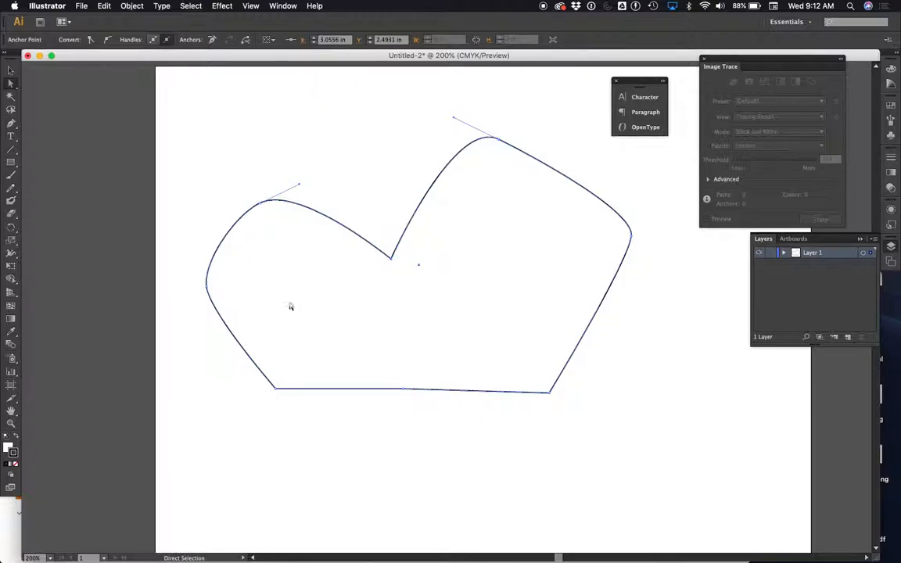
mouse_move(378, 376)
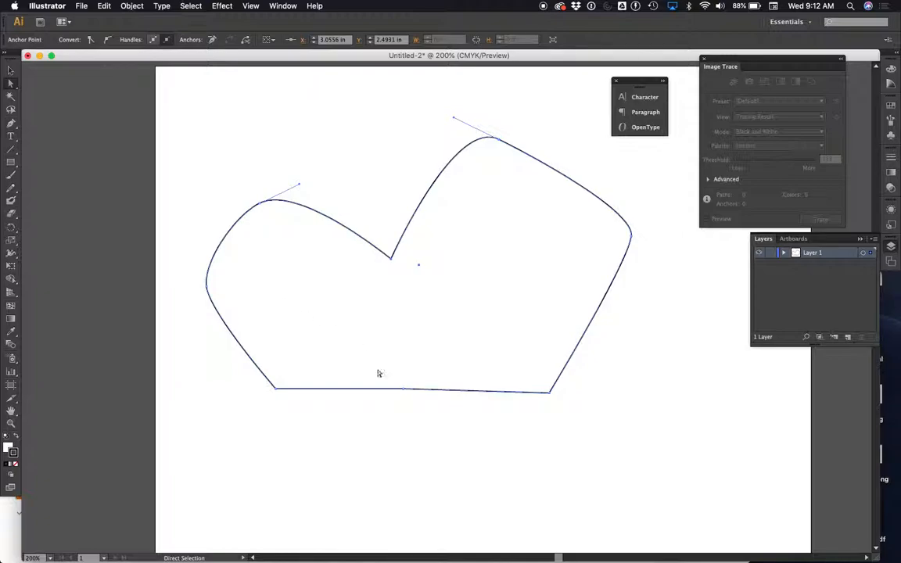
mouse_move(562, 384)
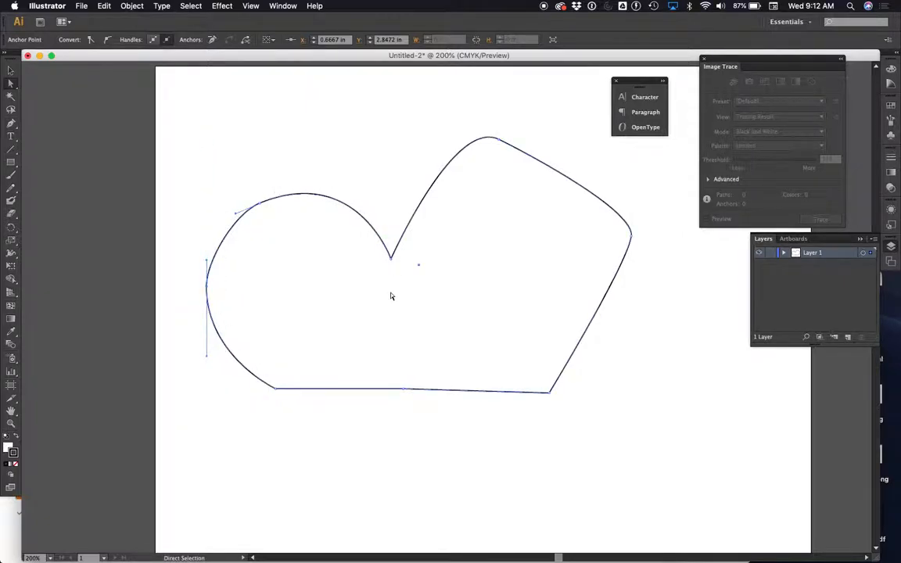
- Make the left lobe fuller and raise the right-side anchor to smooth the right lobe
drag(391, 256, 390, 236)
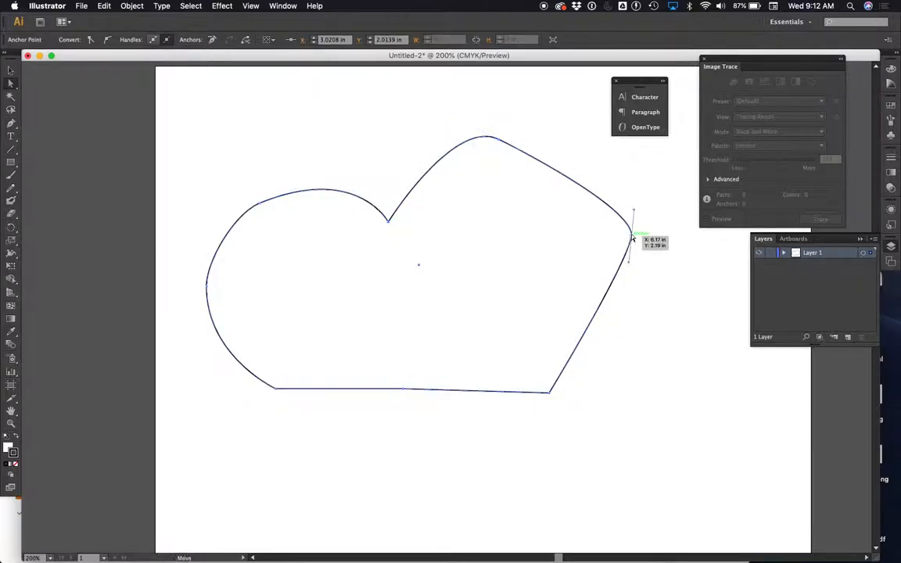
drag(633, 241, 629, 216)
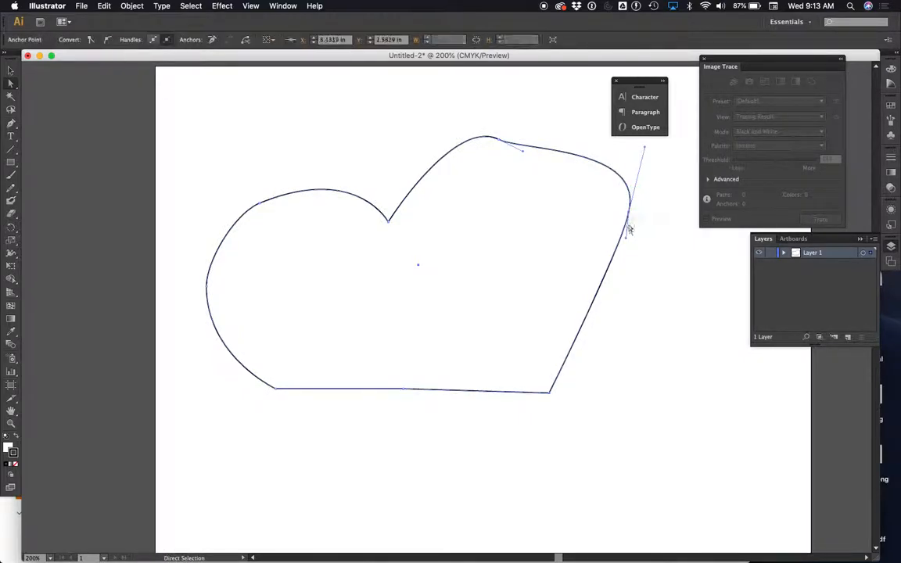
- Bulge the top-right into a rounded bump and deepen the notch between the upper bumps
drag(629, 228, 707, 282)
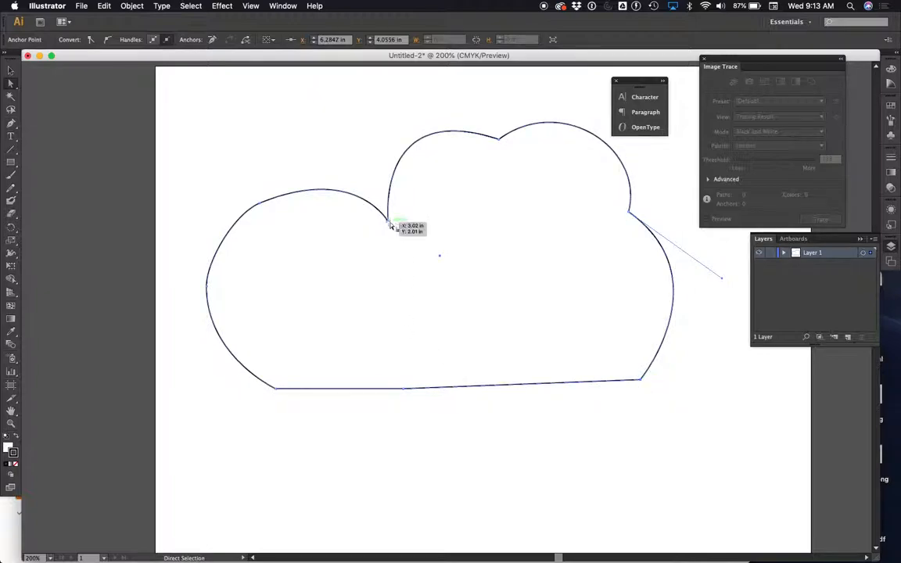
drag(391, 222, 374, 207)
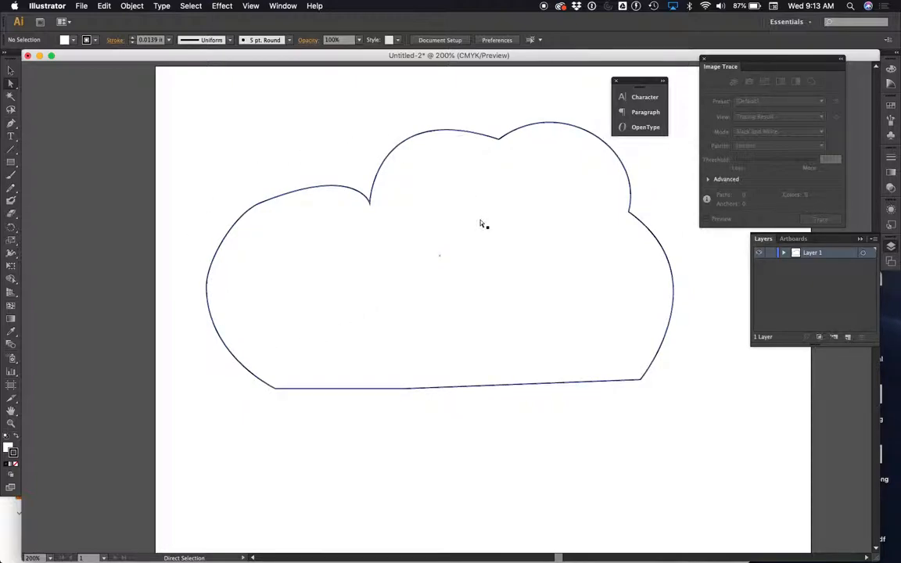
mouse_move(267, 113)
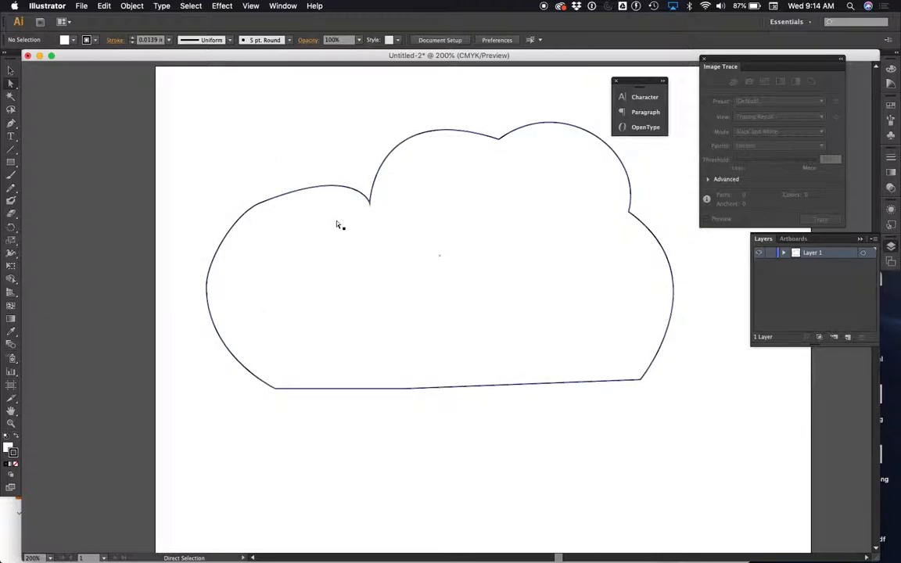
mouse_move(374, 248)
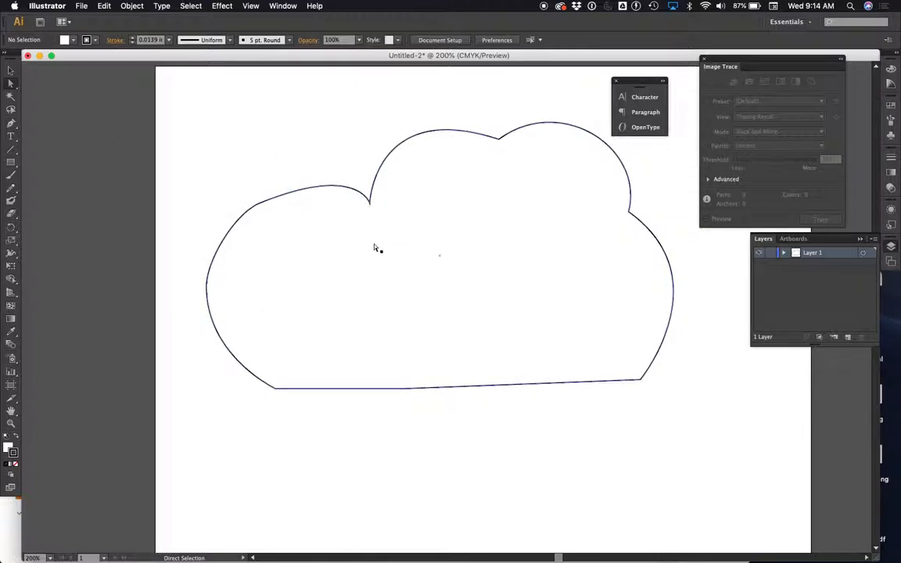
mouse_move(442, 206)
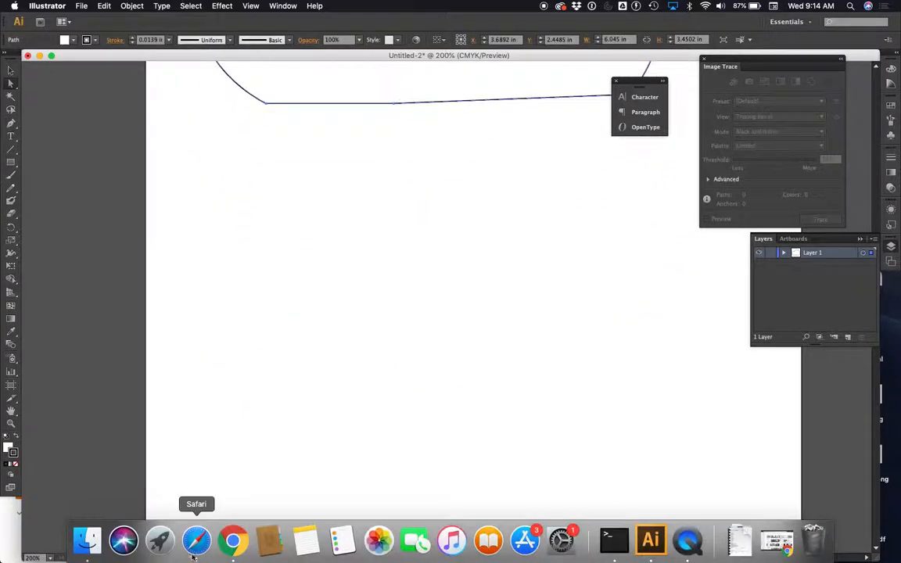
- Search Google Images in Safari for 'bird', then return to the Illustrator cloud document
click(193, 535)
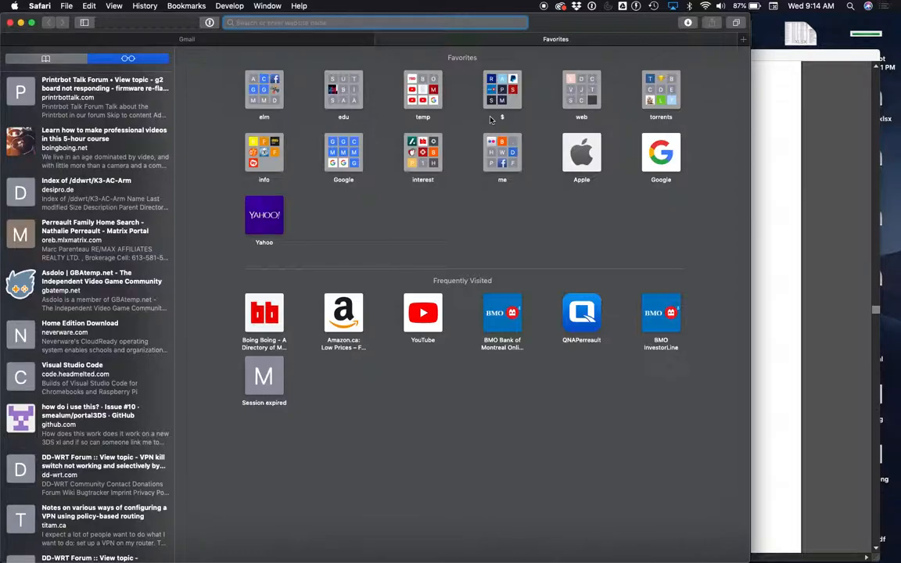
text(bird)
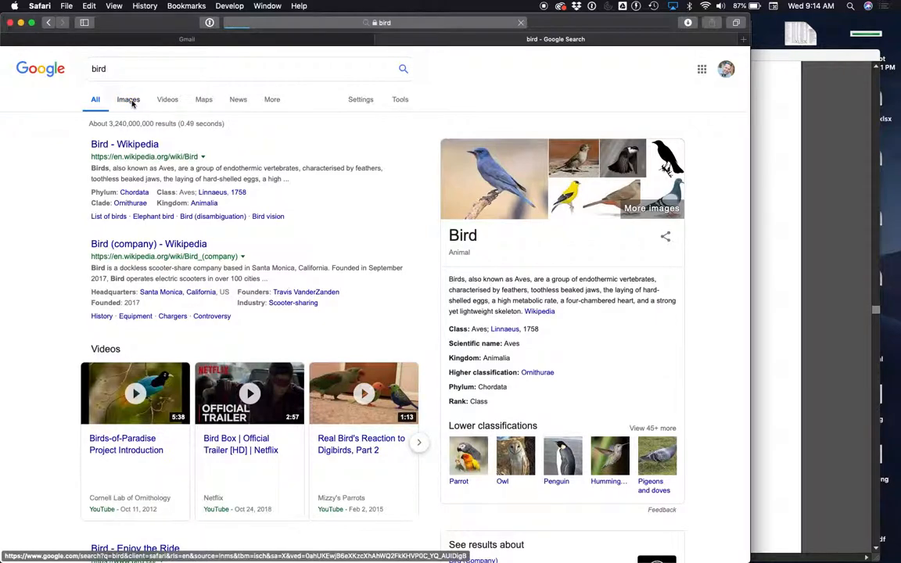
click(125, 100)
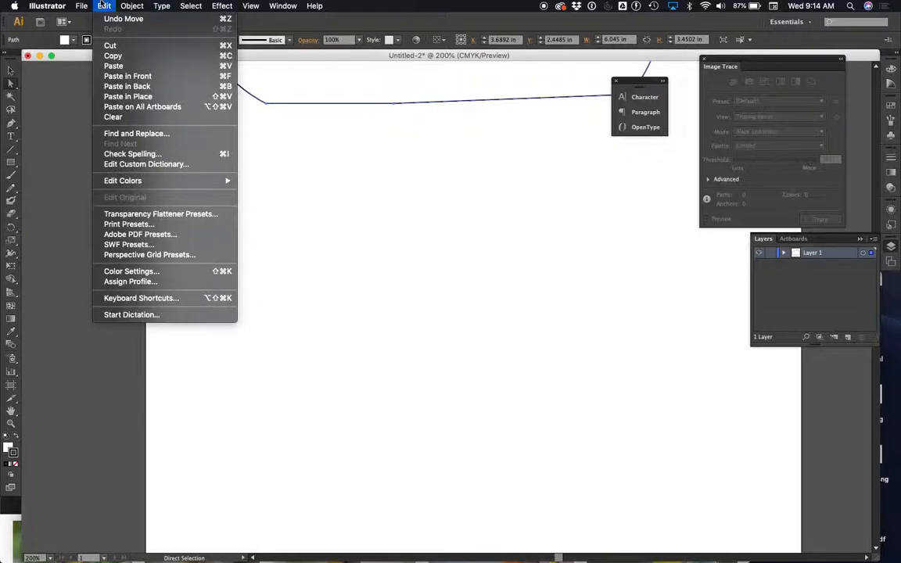
click(122, 72)
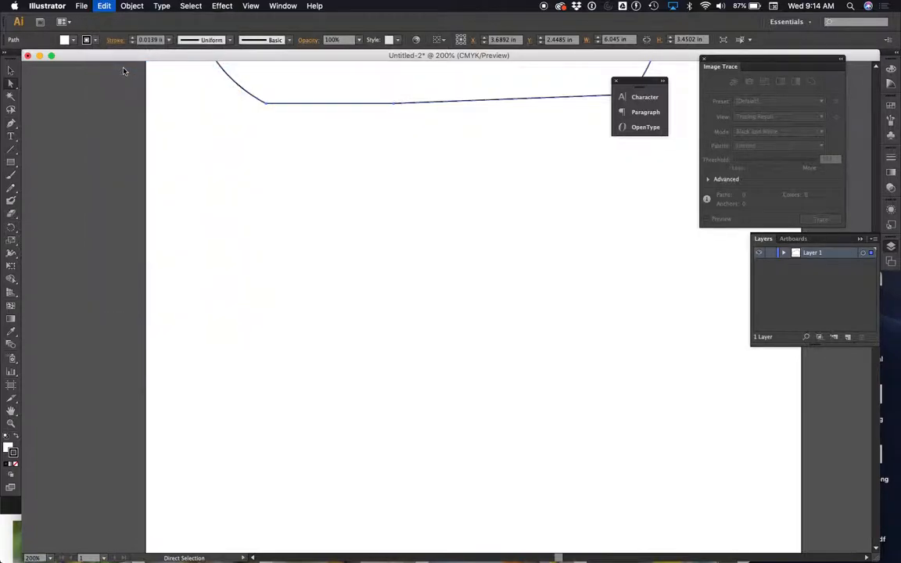